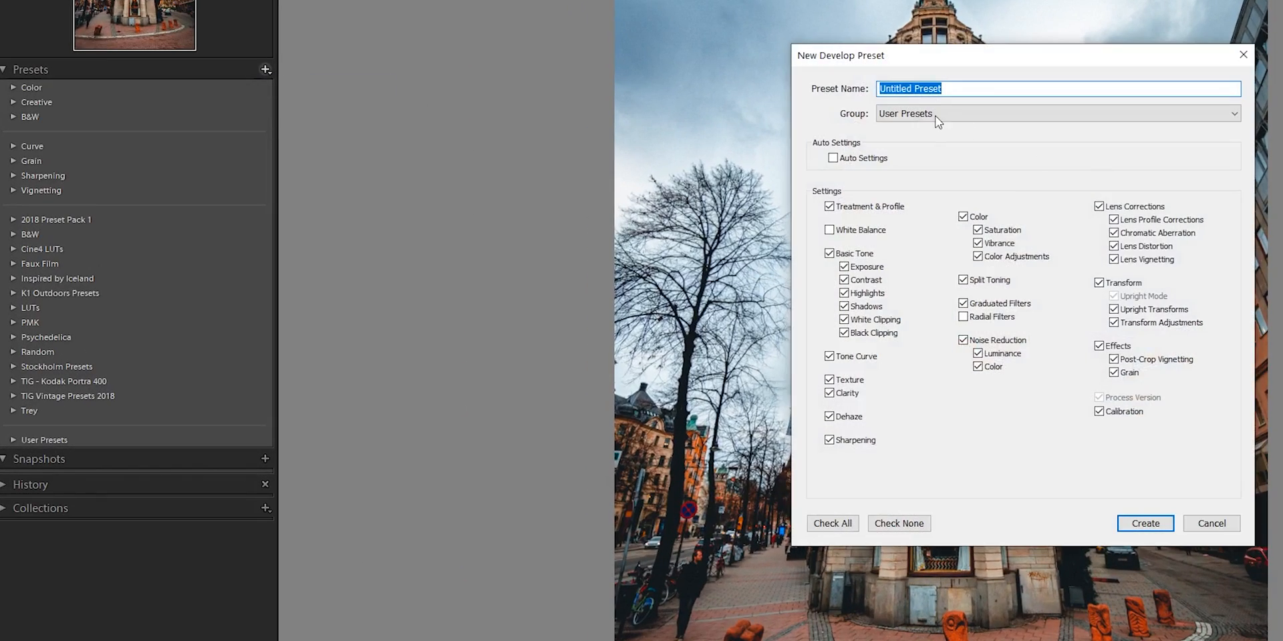
Name the new develop preset 'That icelandic guy is hawt'.
{"action": "type", "text": "T"}
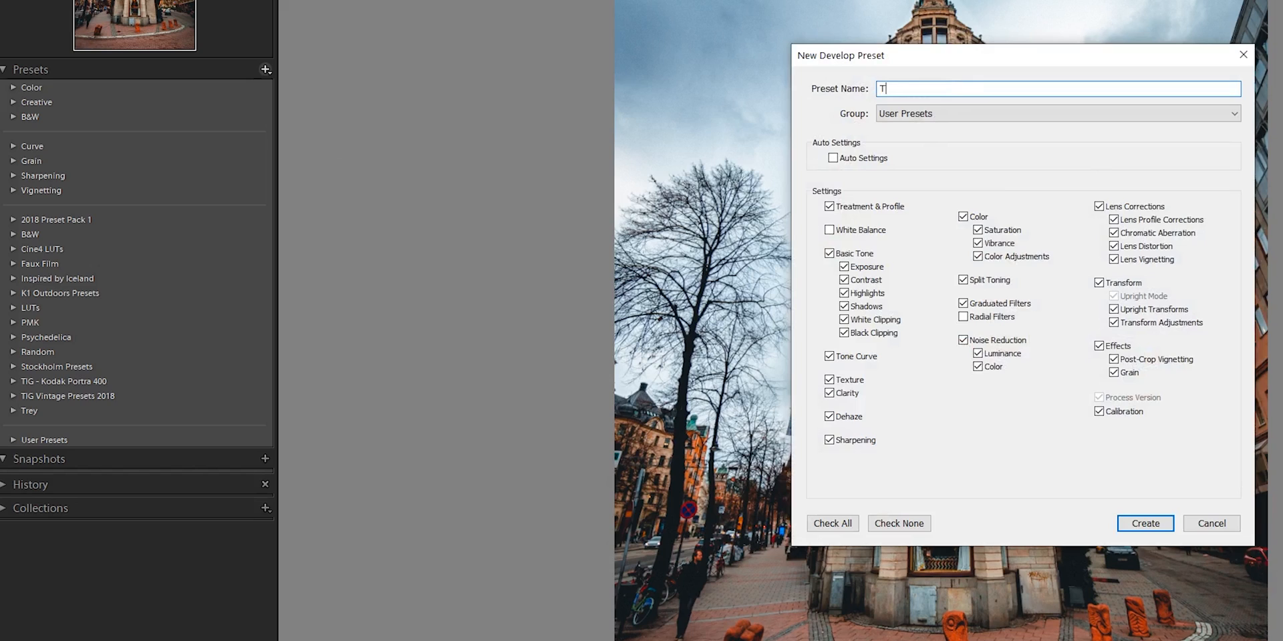
{"action": "type", "text": "hat icelandic"}
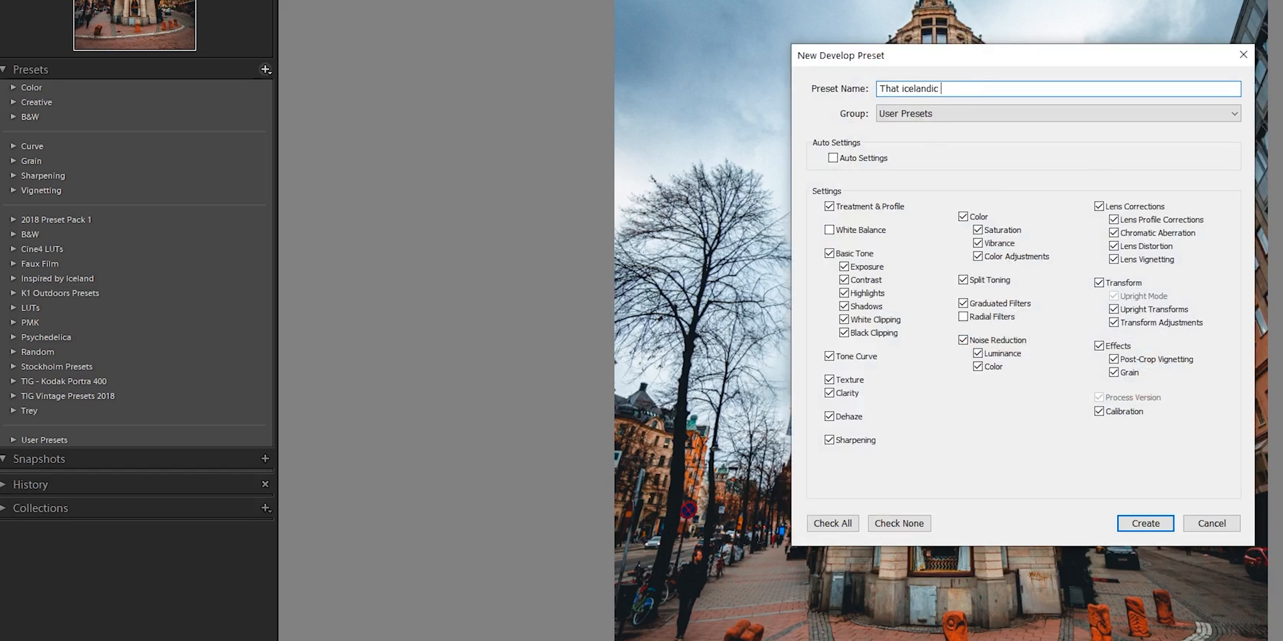
{"action": "type", "text": "guy is ho"}
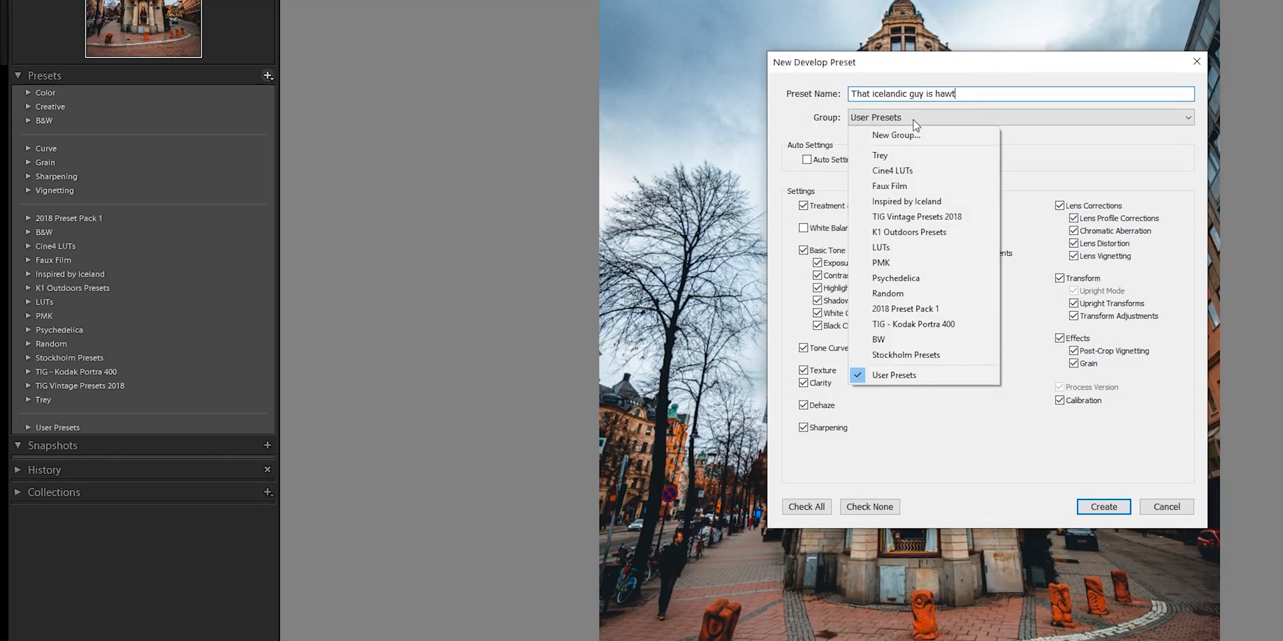
{"action": "mouse_move", "coordinate": [896, 134]}
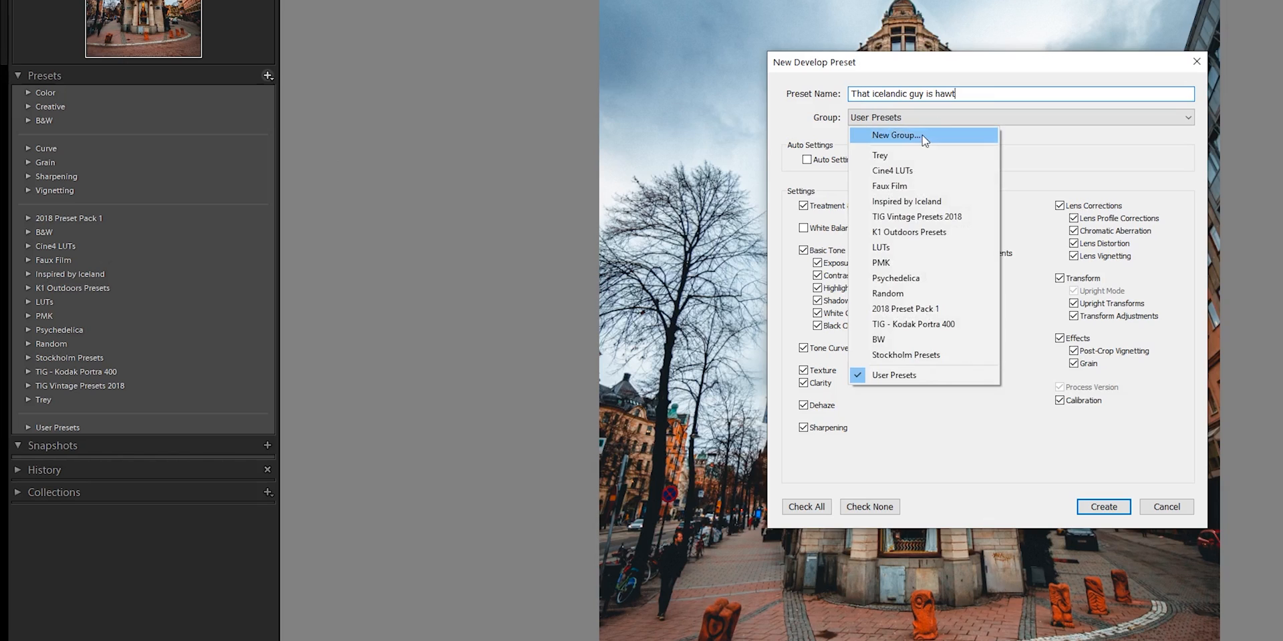
Create the preset group 'New preset pack!!' and save the preset into it.
{"action": "left_click", "coordinate": [895, 135]}
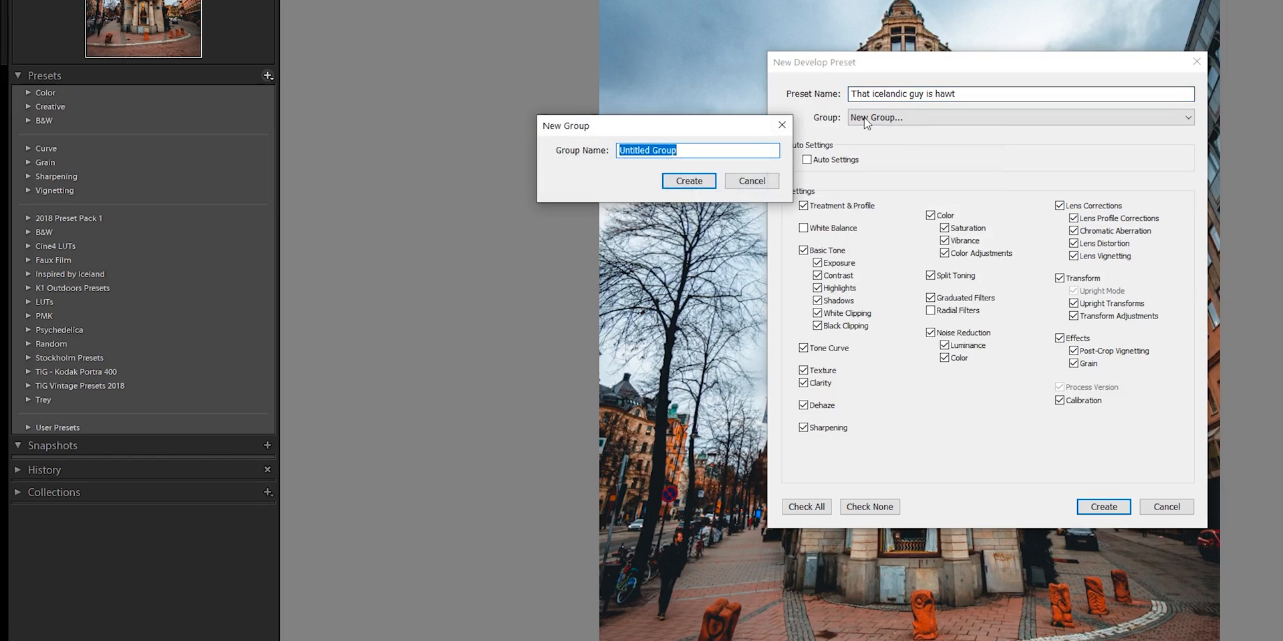
{"action": "type", "text": "New f"}
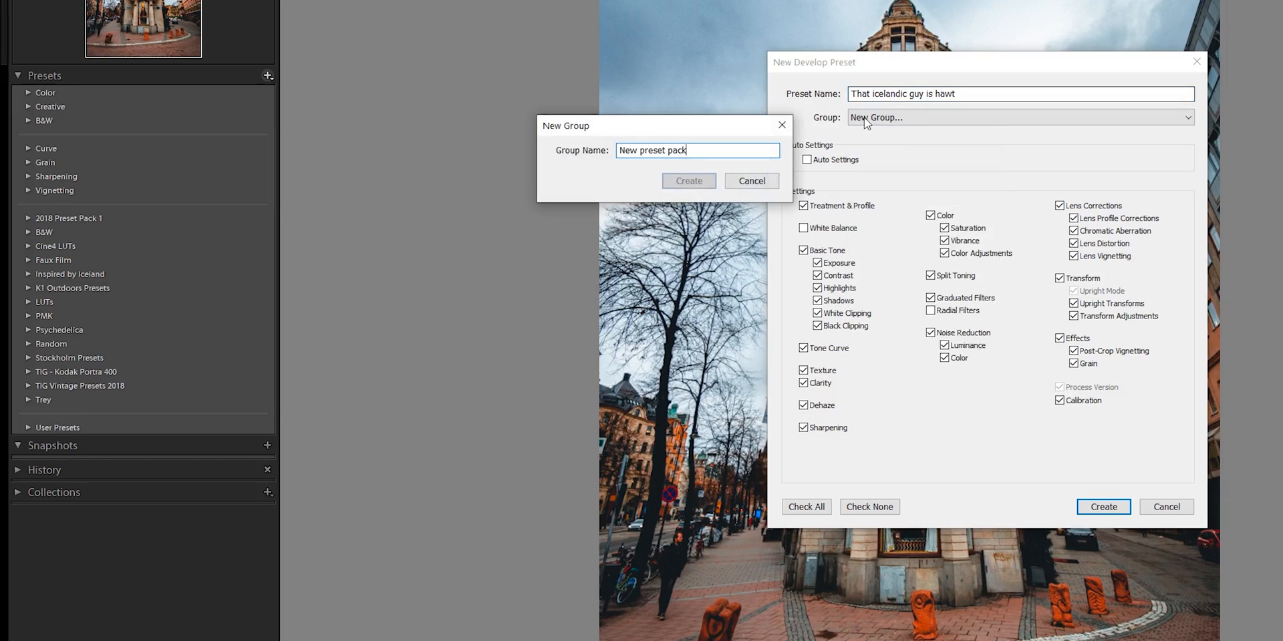
{"action": "left_click", "coordinate": [688, 181]}
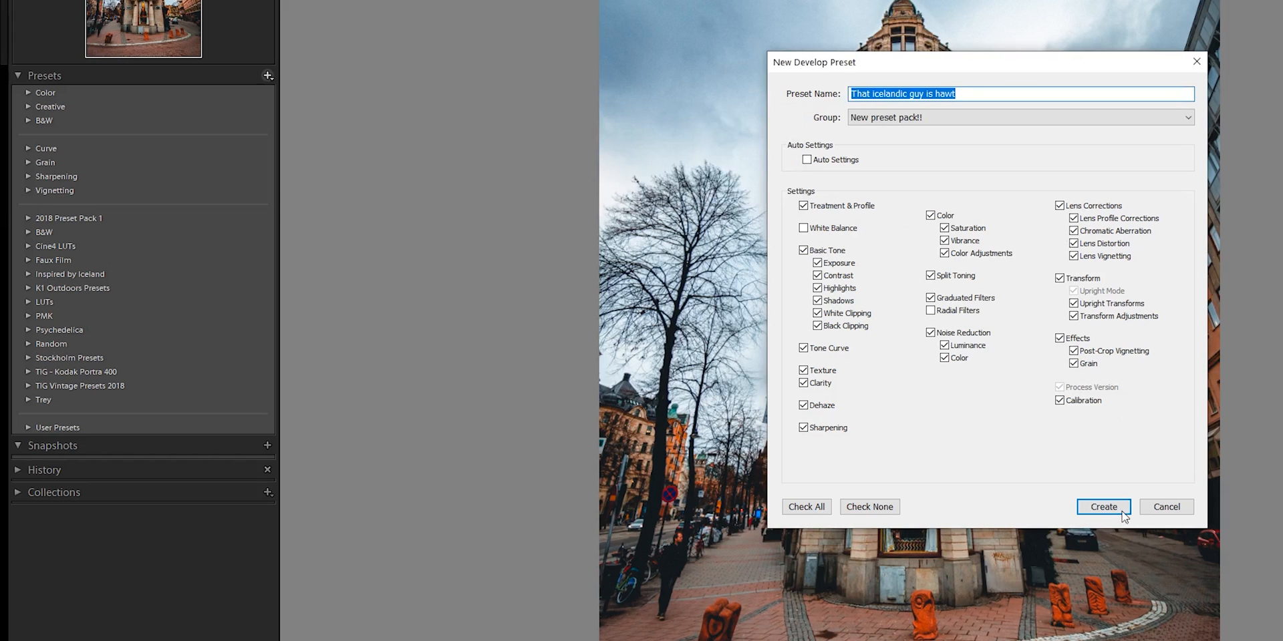
{"action": "left_click", "coordinate": [1103, 506]}
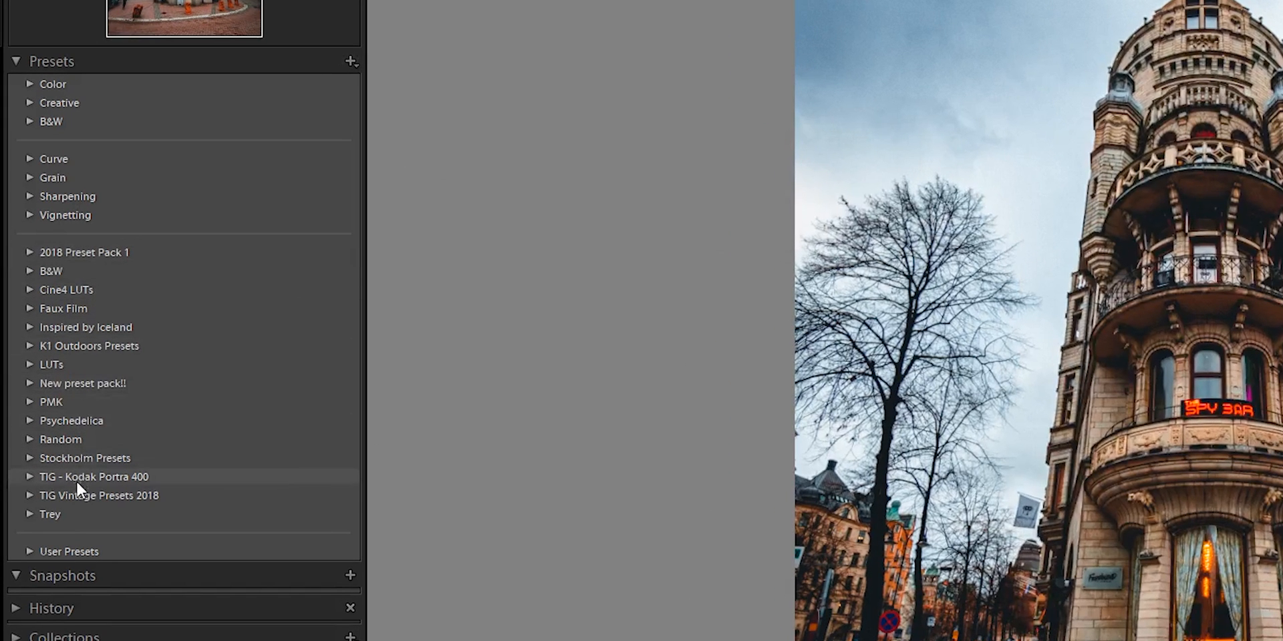
Expand 'New preset pack!!' in the Presets panel to show 'That icelandic guy is hawt'.
{"action": "left_click", "coordinate": [29, 383]}
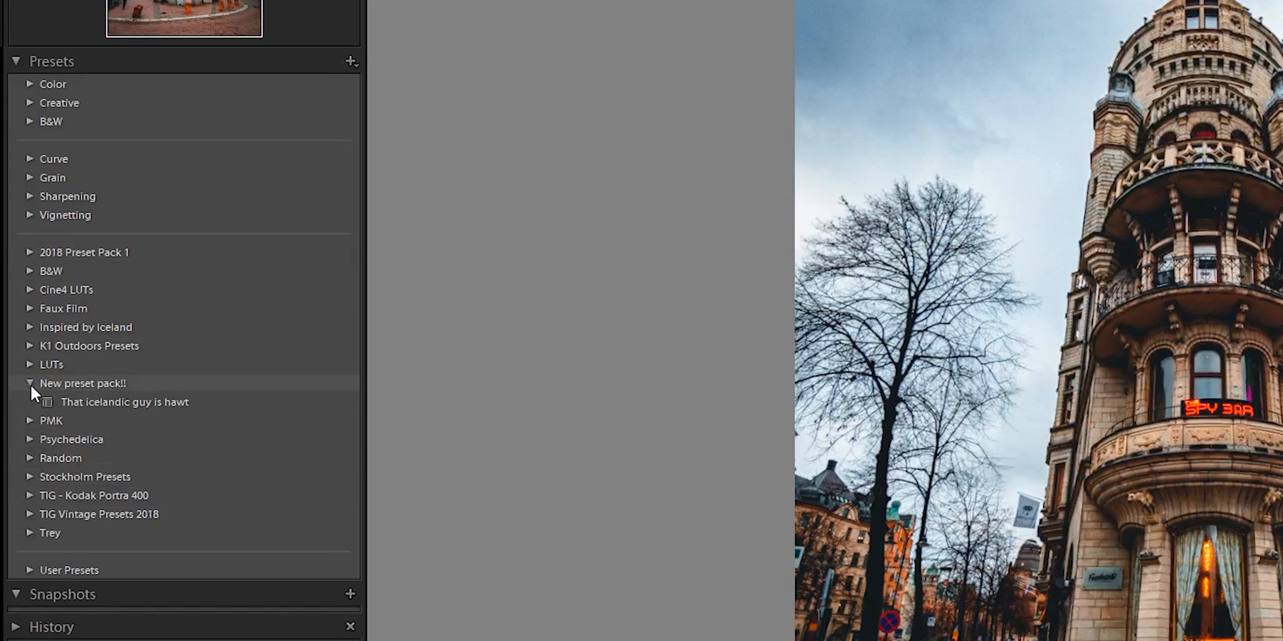
{"action": "left_click", "coordinate": [124, 401]}
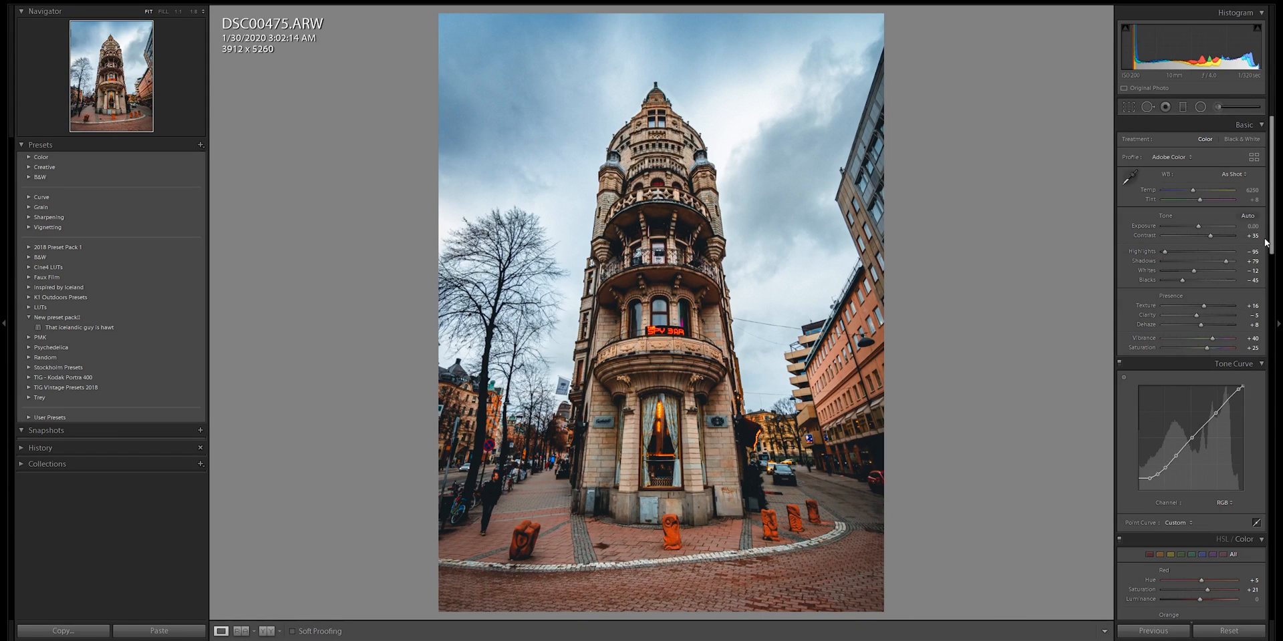
{"action": "mouse_move", "coordinate": [1218, 305]}
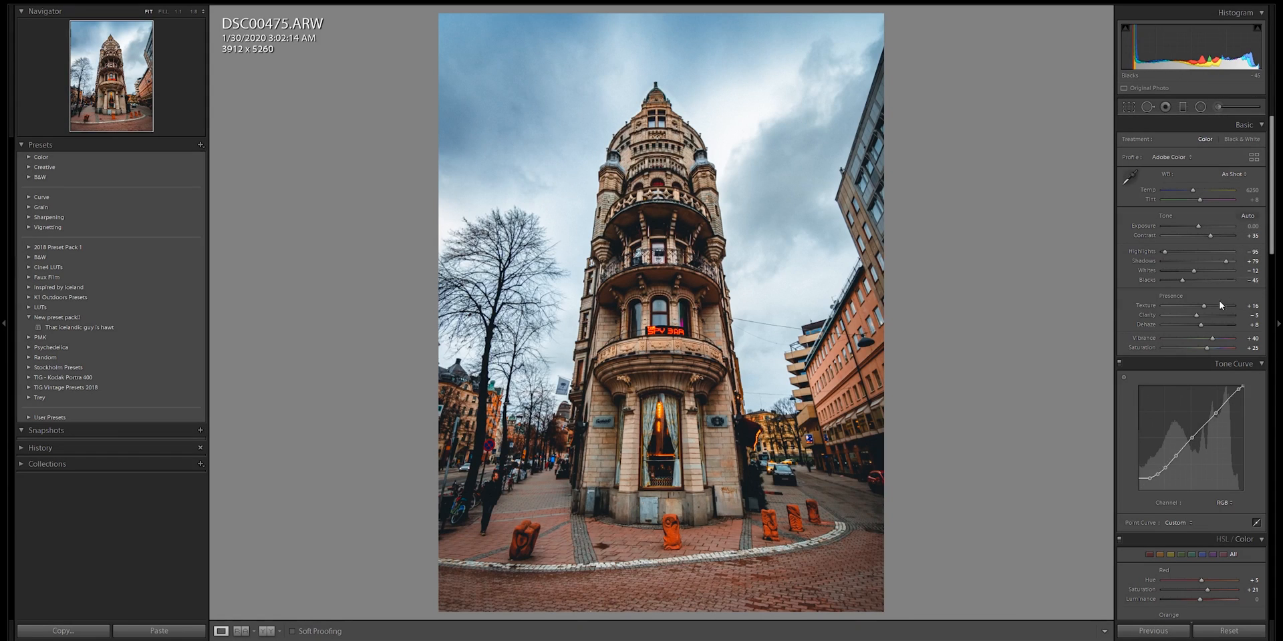
Drag Clarity up and Saturation down in the Basic panel's Presence section.
{"action": "left_click_drag", "start_coordinate": [1194, 314], "coordinate": [1187, 315]}
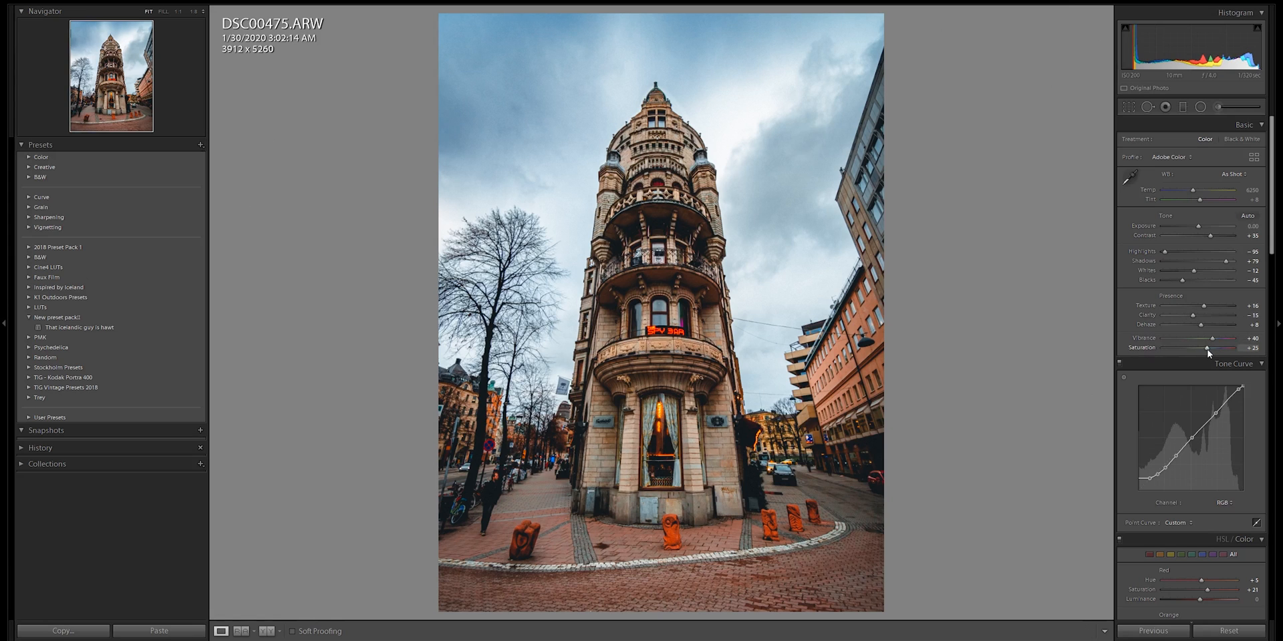
{"action": "left_click_drag", "start_coordinate": [1210, 347], "coordinate": [1190, 347]}
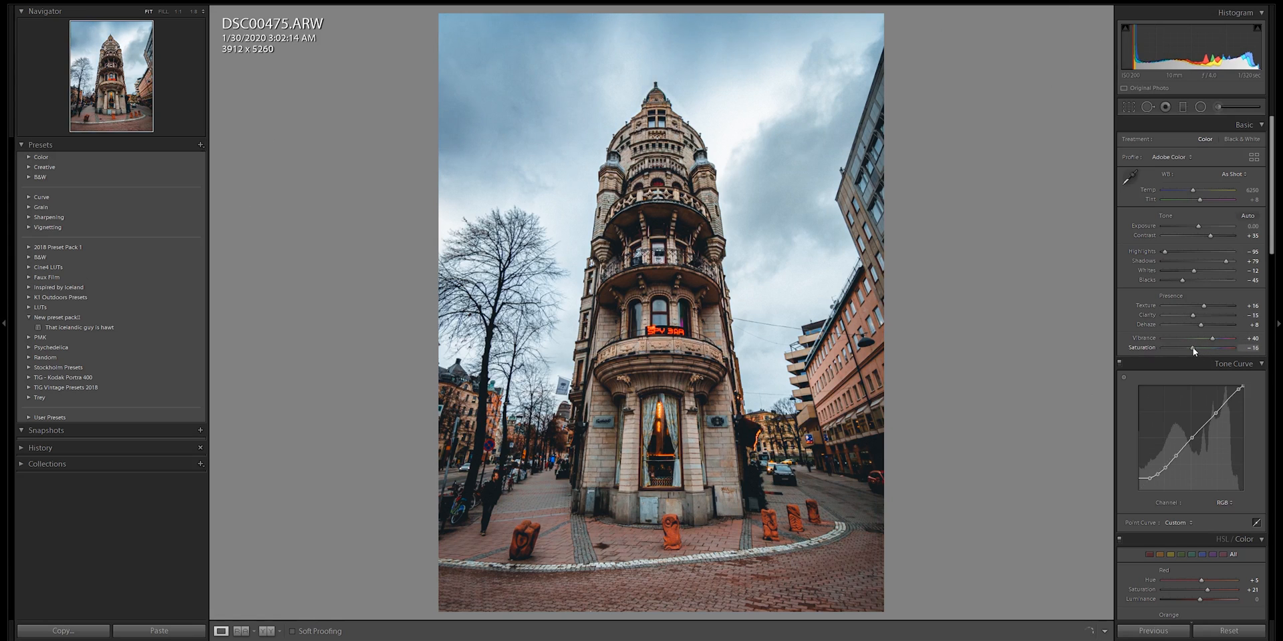